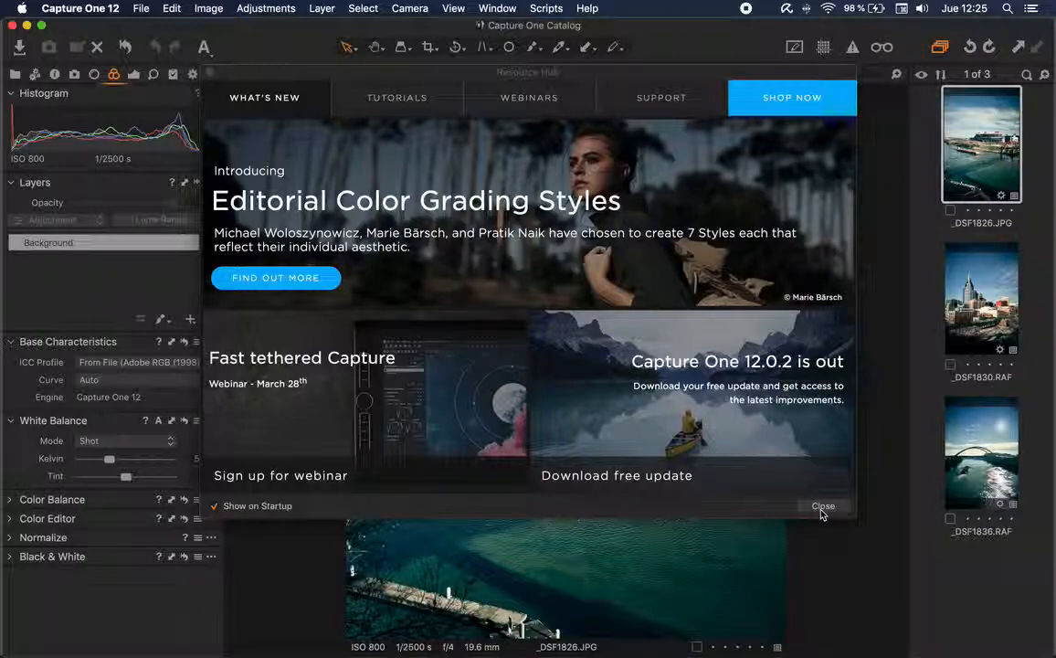
Dismiss the welcome window so the stadium photo is shown
left_click(823, 507)
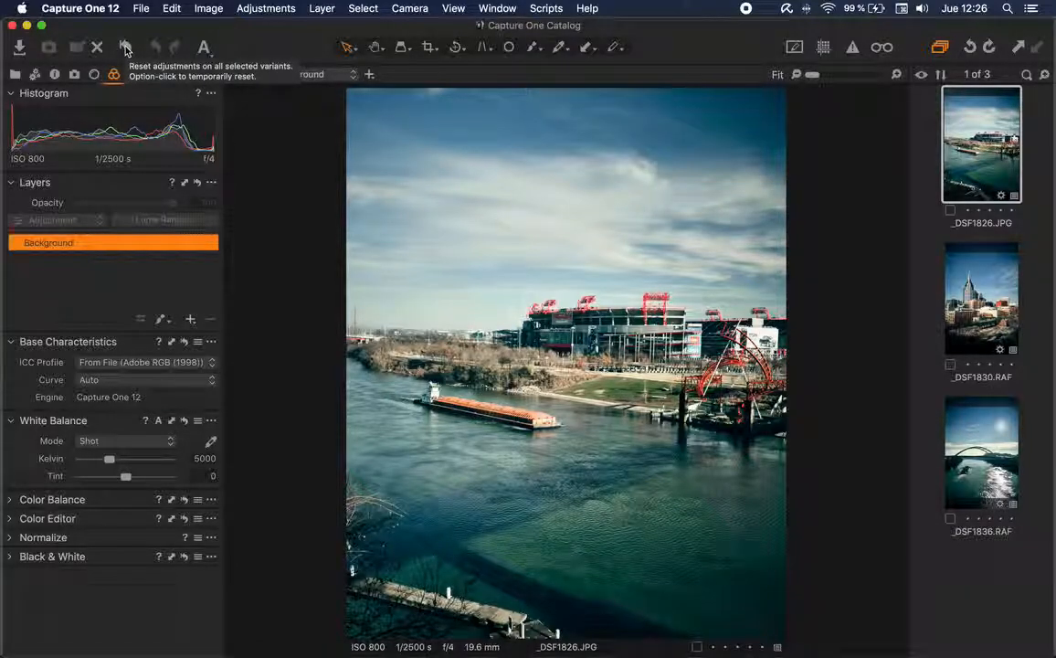
Expand the Color Balance tool, collapsing the other adjustment tools
left_click(126, 48)
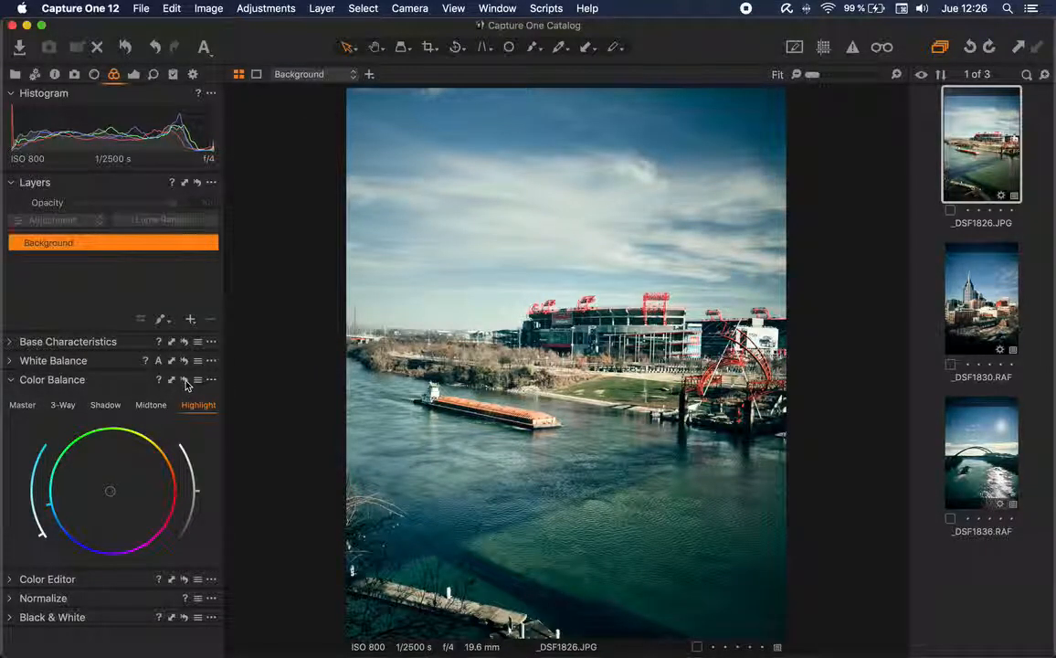
mouse_move(183, 378)
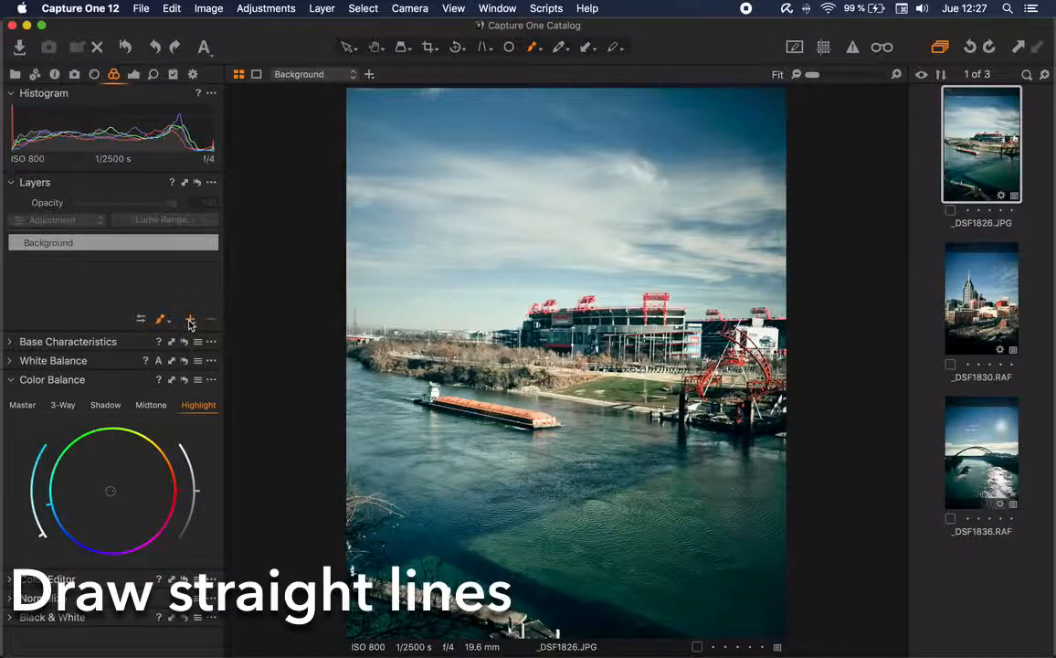
Add a new adjustment layer and brush a straight mask line along the barge
left_click(190, 320)
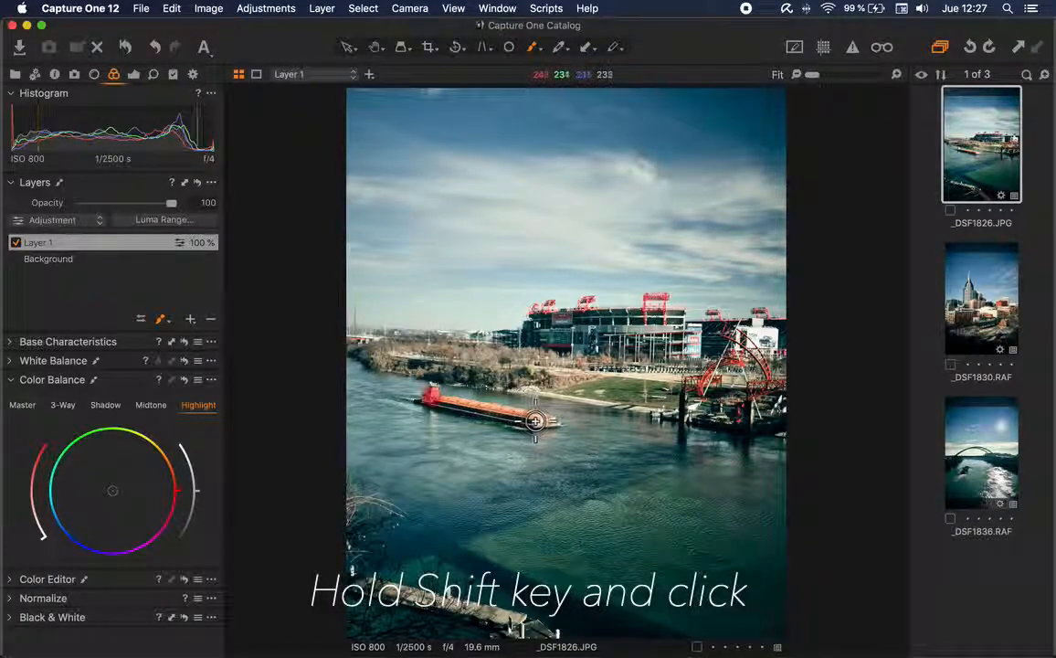
left_click(539, 422)
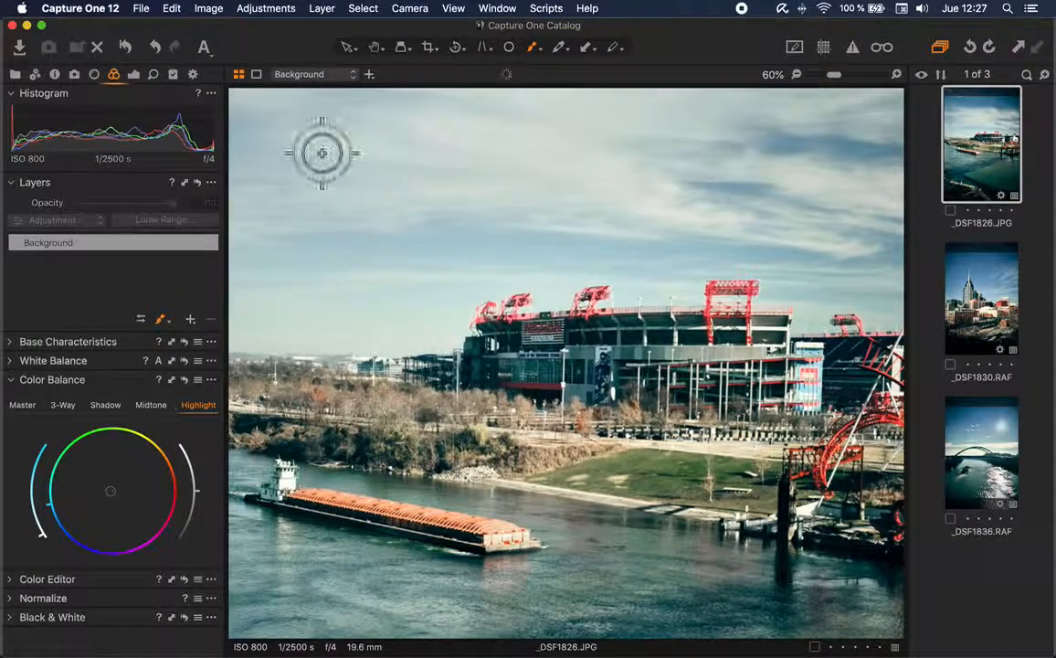
Select all three thumbnails so the stadium, skyline and bridge show together
left_click(190, 318)
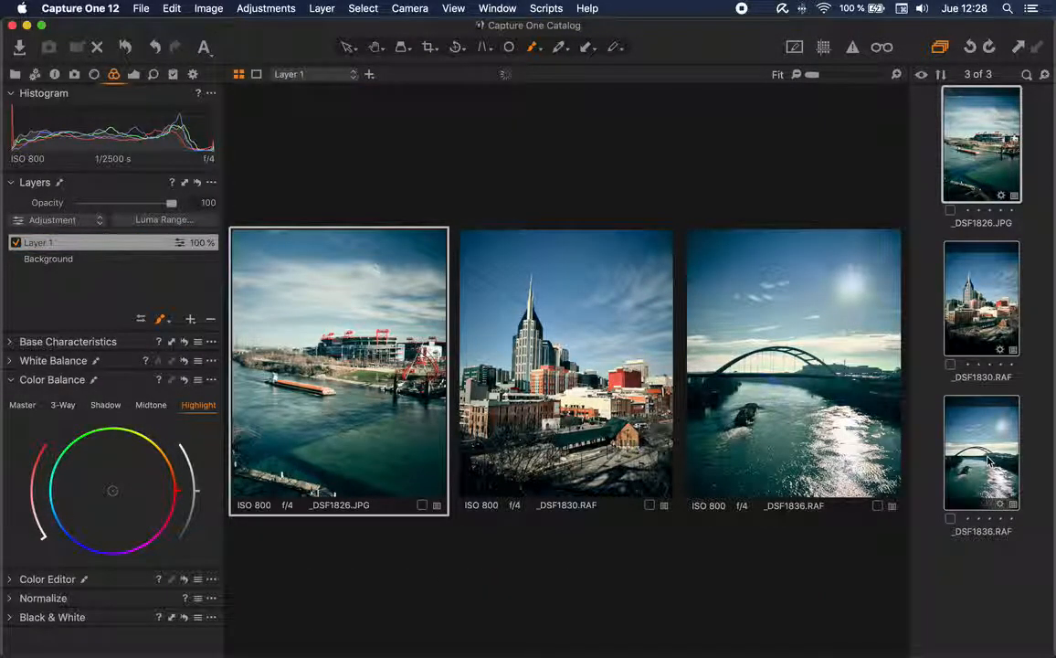
mouse_move(808, 336)
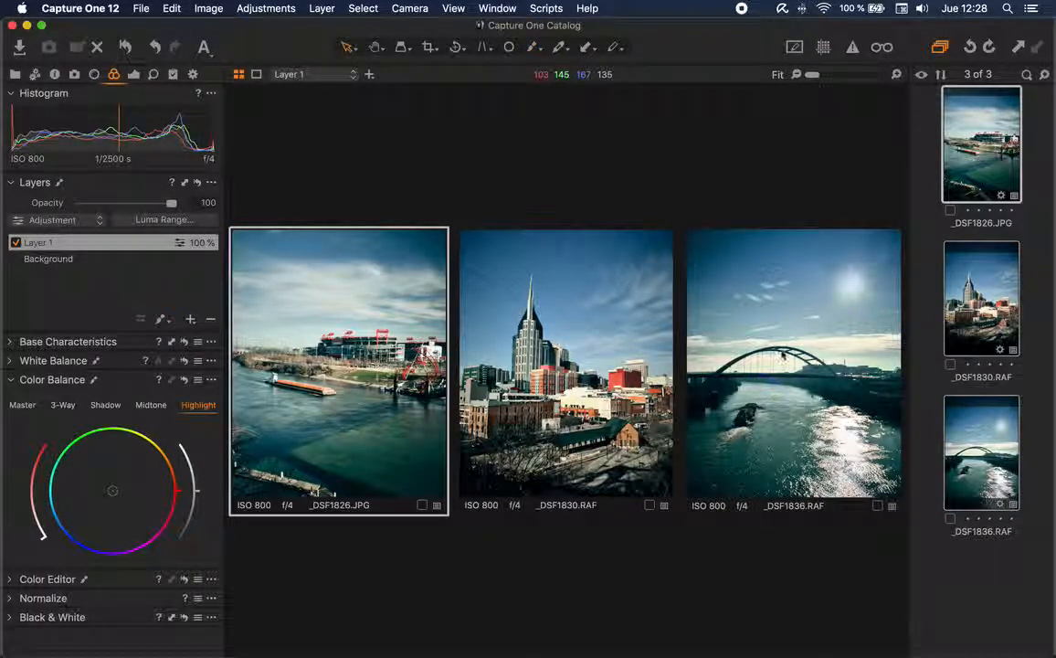
Make the _DSF1836 bridge photo active and shift its highlight balance toward warm orange
left_click(793, 365)
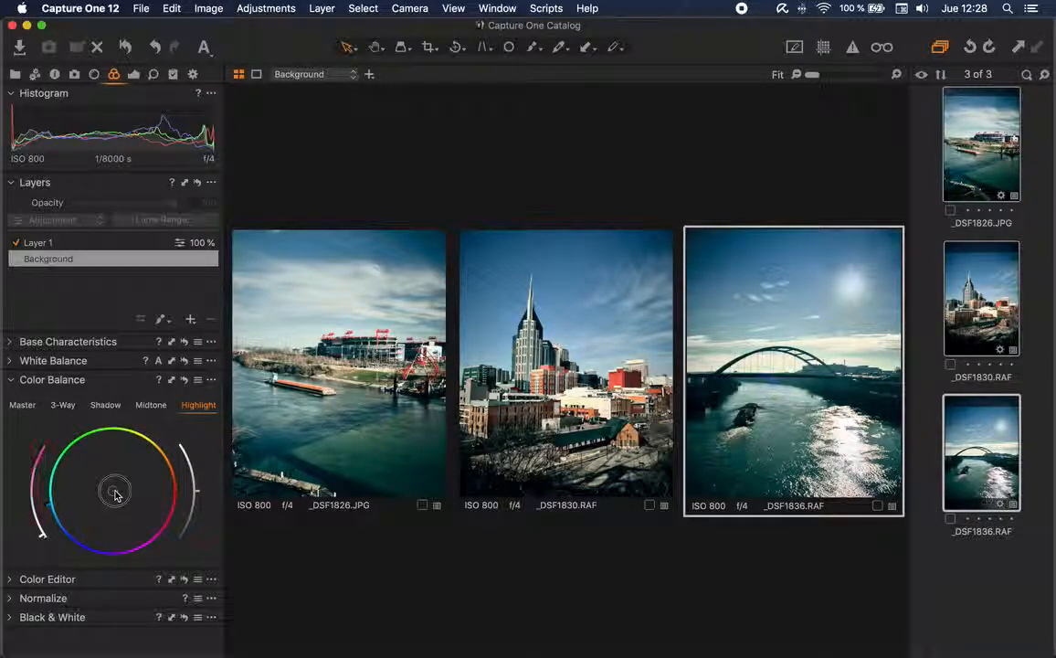
left_click_drag(117, 490, 146, 482)
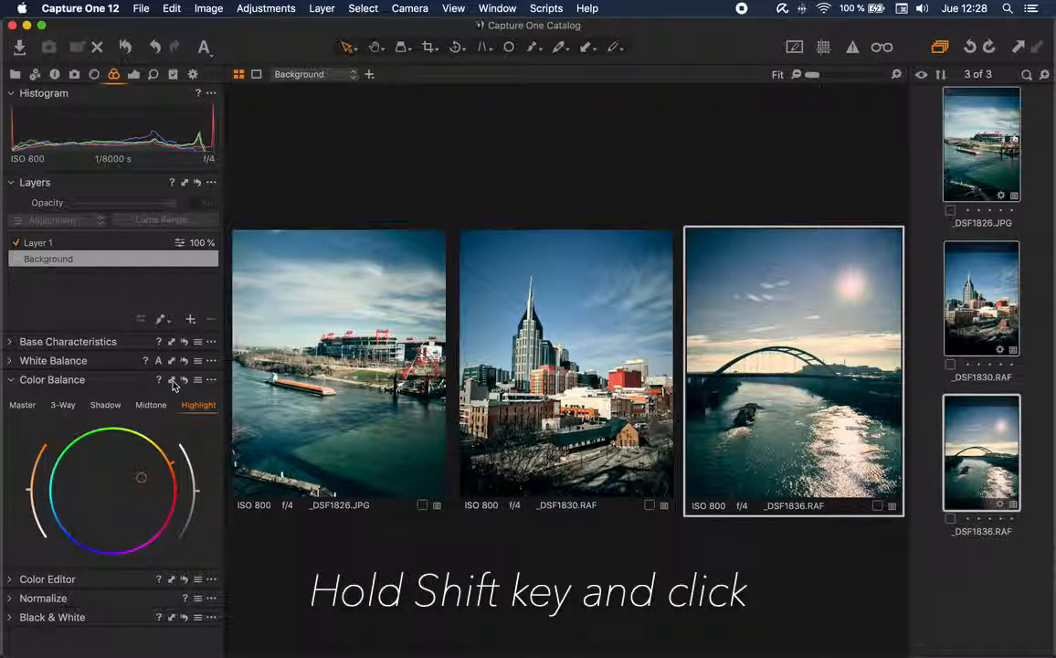
mouse_move(172, 380)
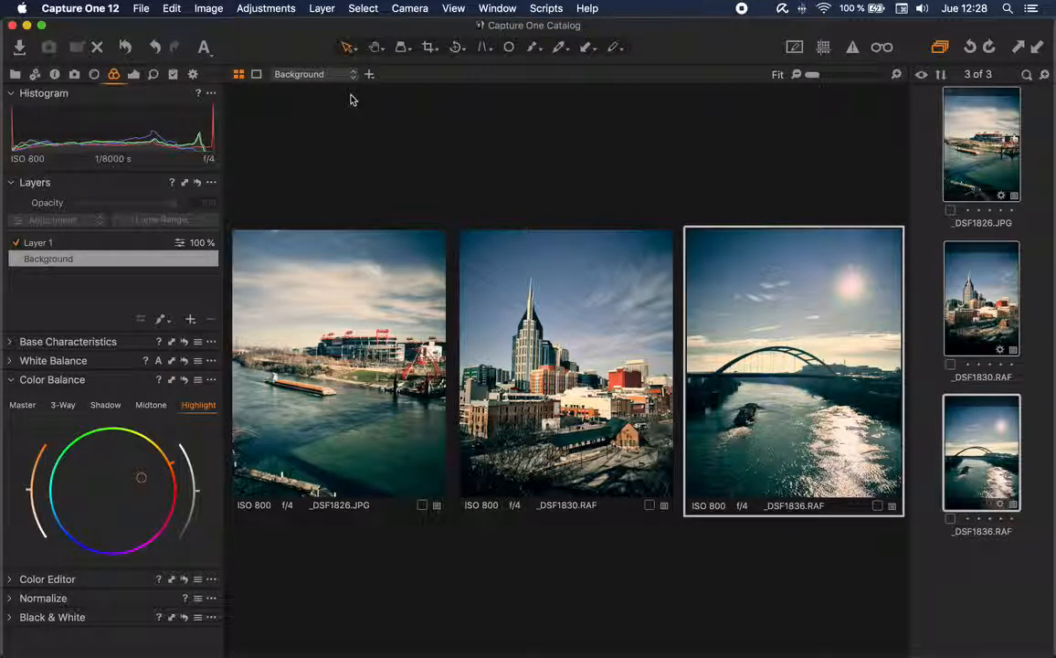
Undo Apply Adjustments from the Edit menu, leaving the viewer empty
left_click(171, 8)
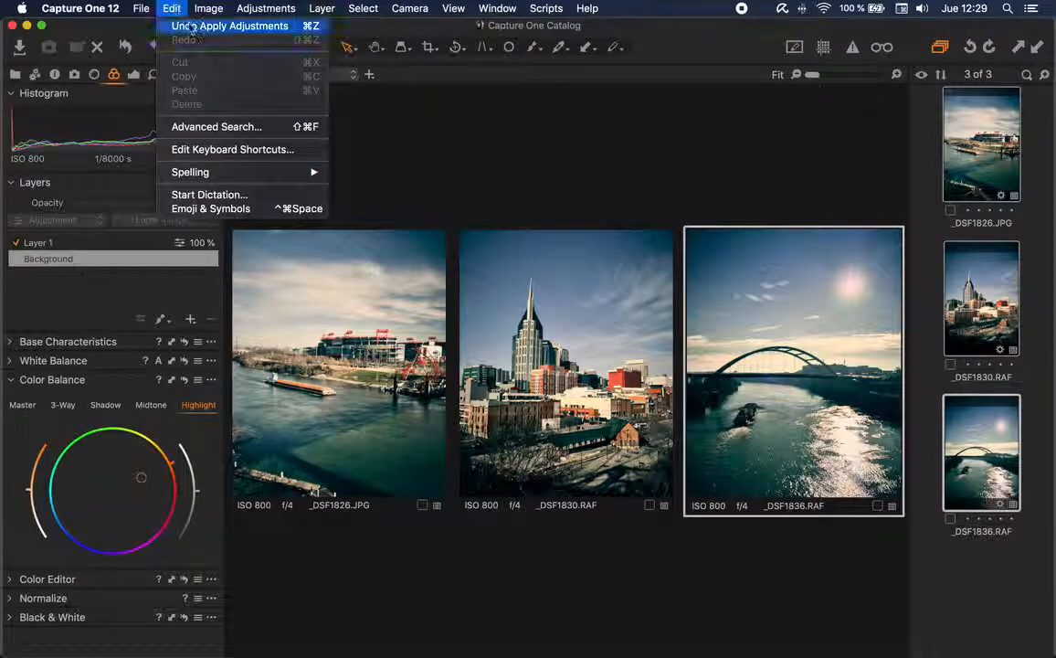
left_click(230, 25)
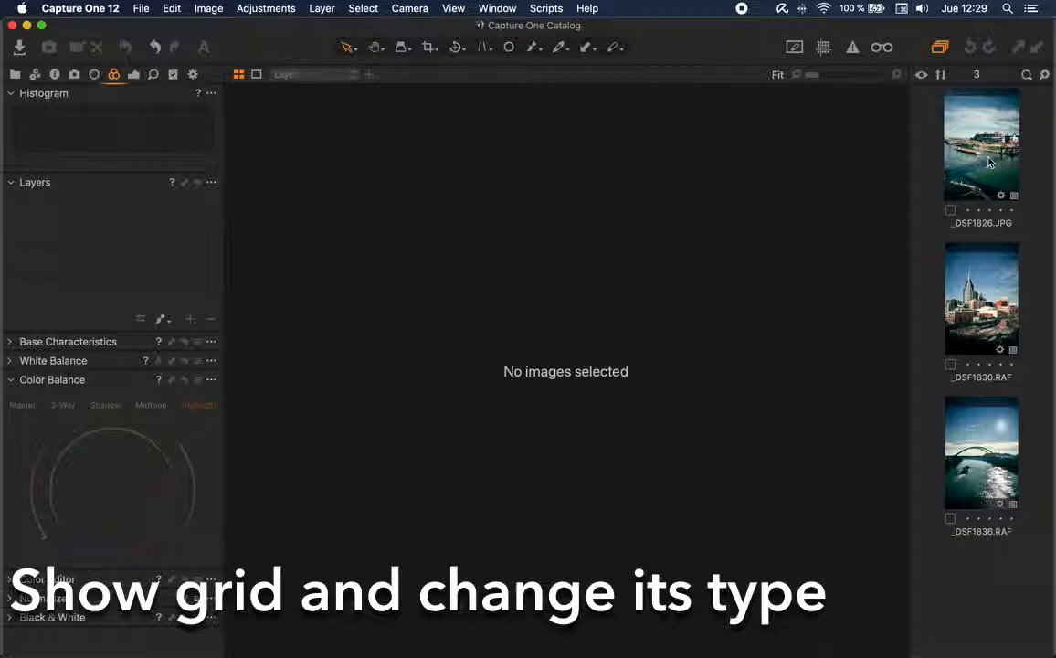
Show the stadium photo alone again and briefly switch to the Crop tool
left_click(981, 145)
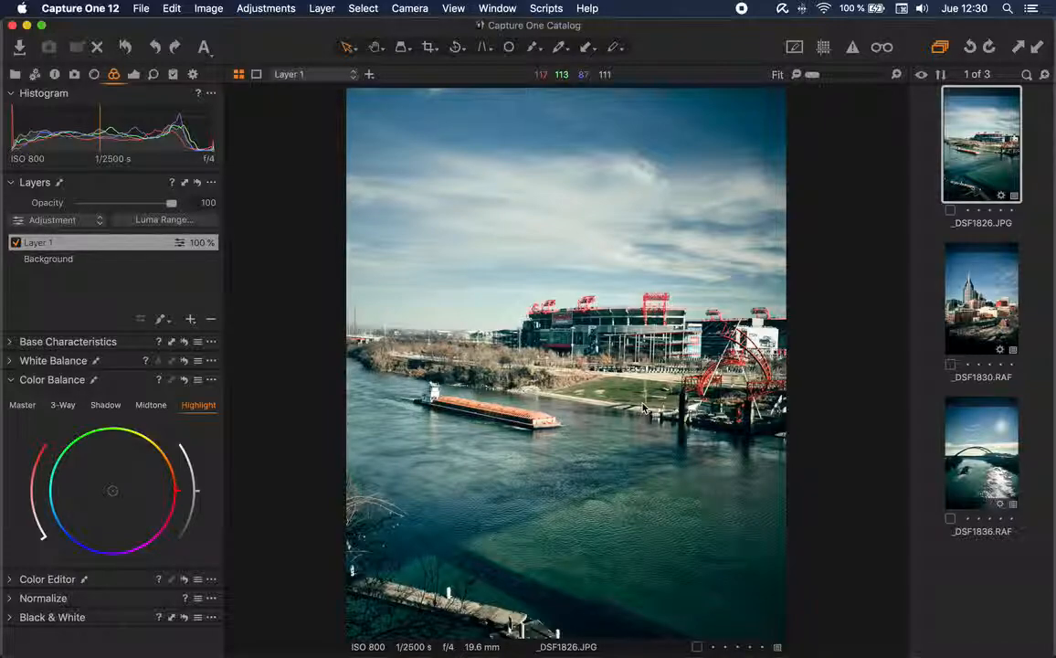
mouse_move(424, 51)
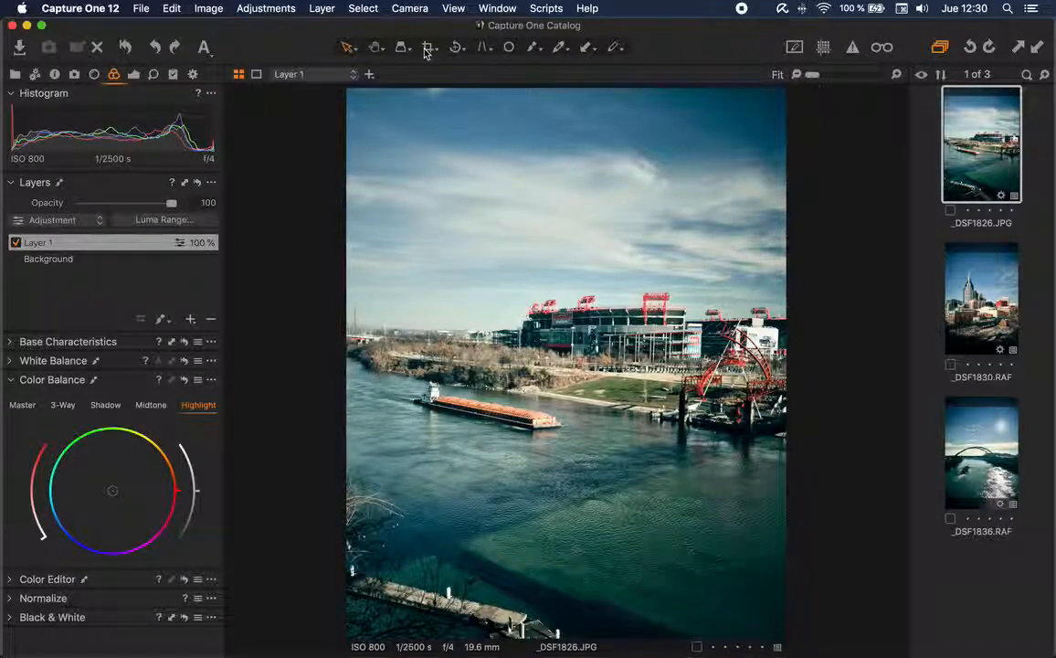
left_click(429, 48)
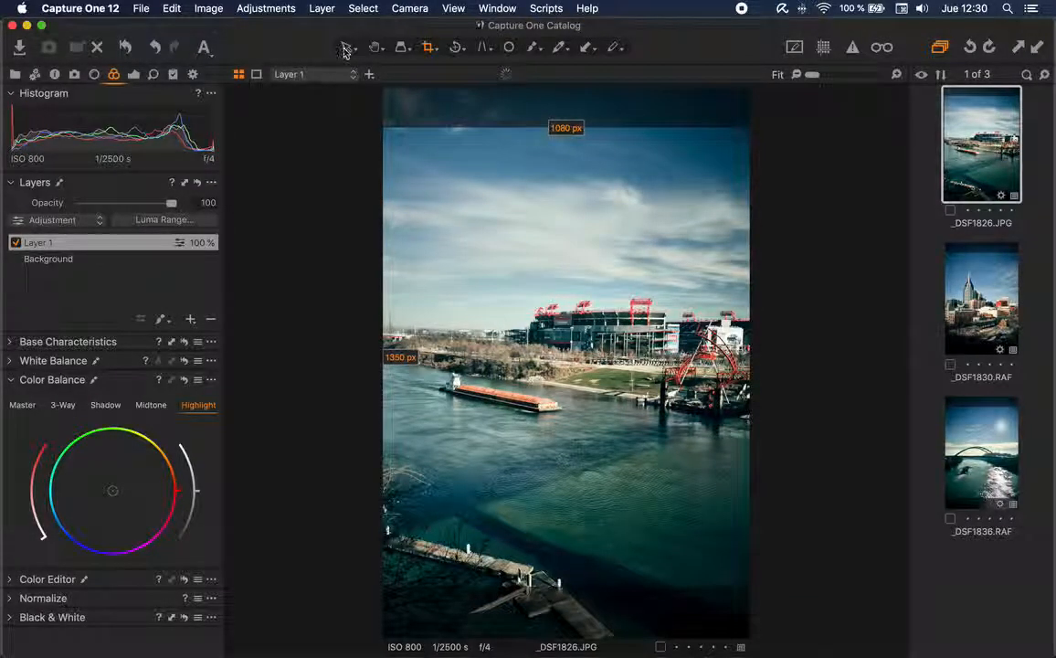
left_click(822, 48)
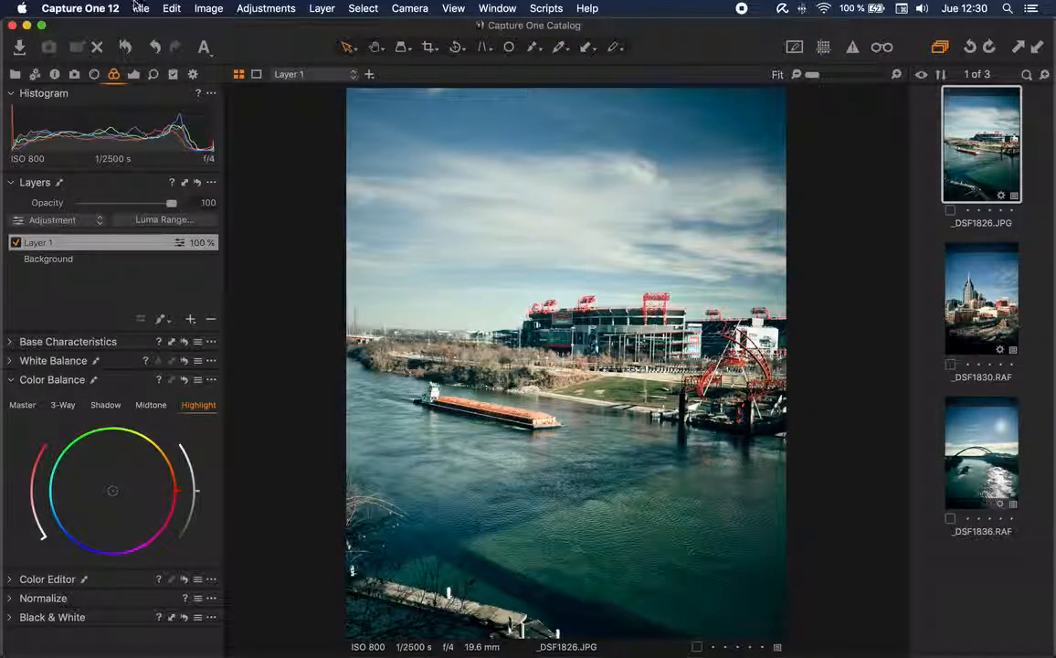
In Crop preferences, show the grid when grid and guides are on and use a 3x3 grid
left_click(80, 7)
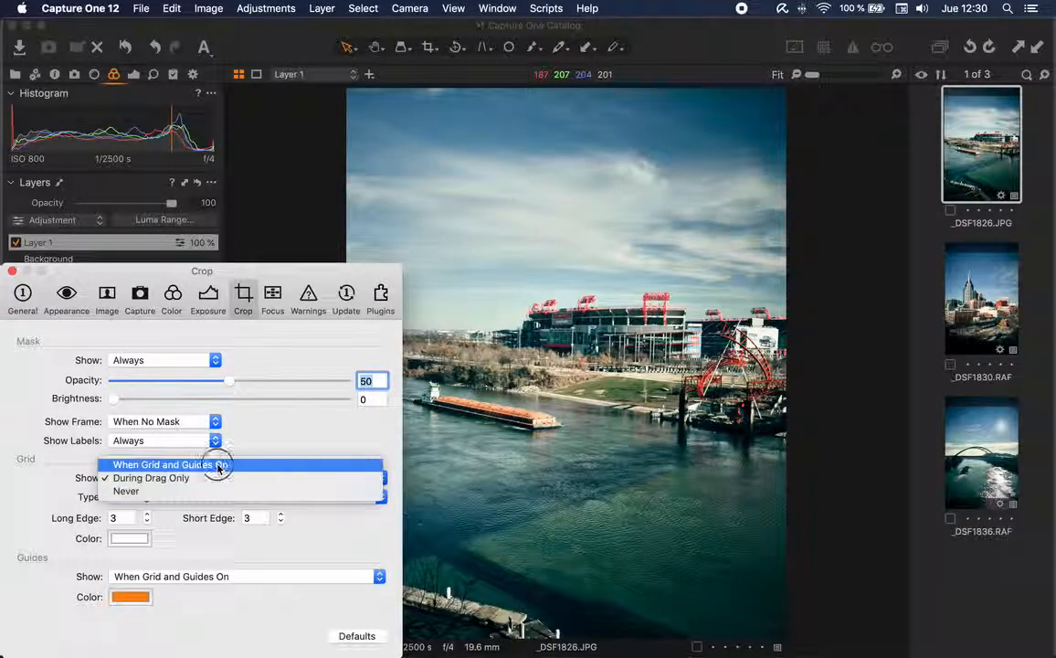
left_click(170, 464)
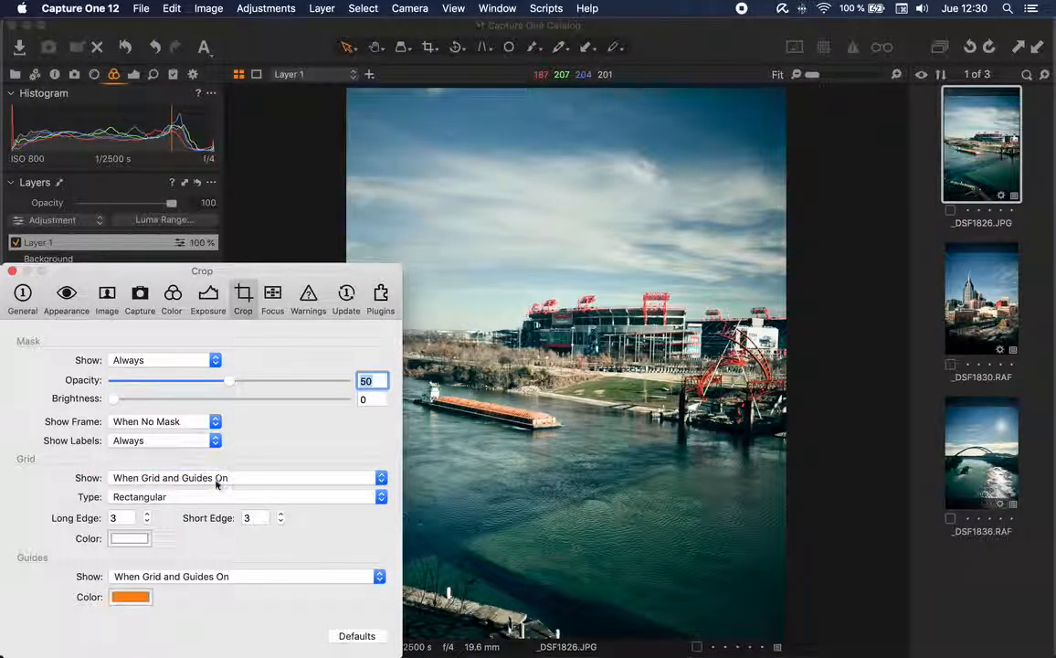
left_click(247, 497)
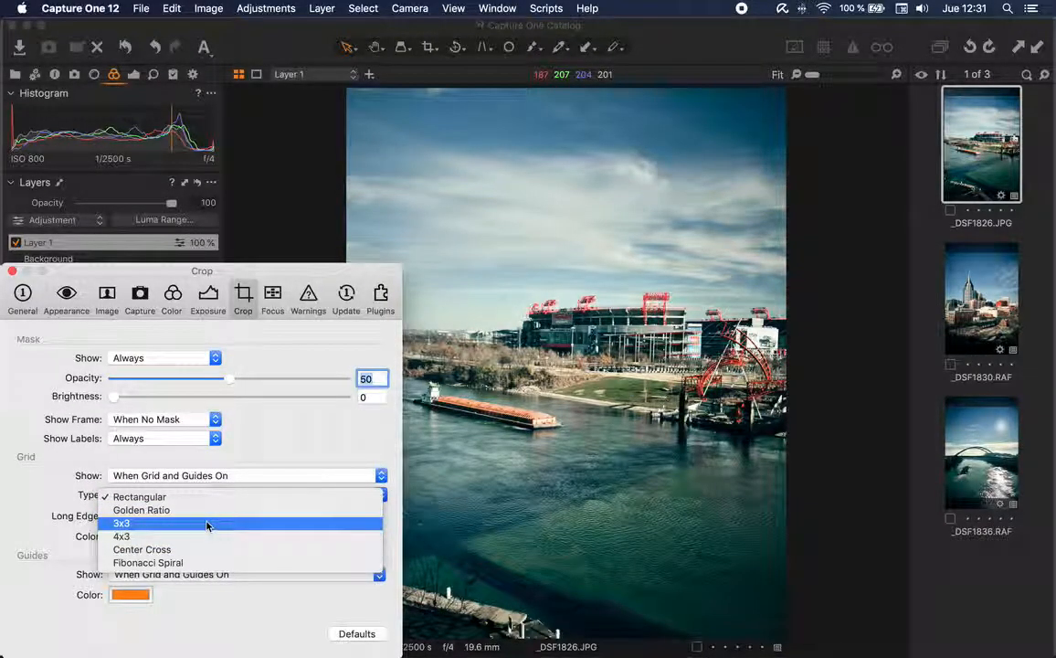
left_click(129, 596)
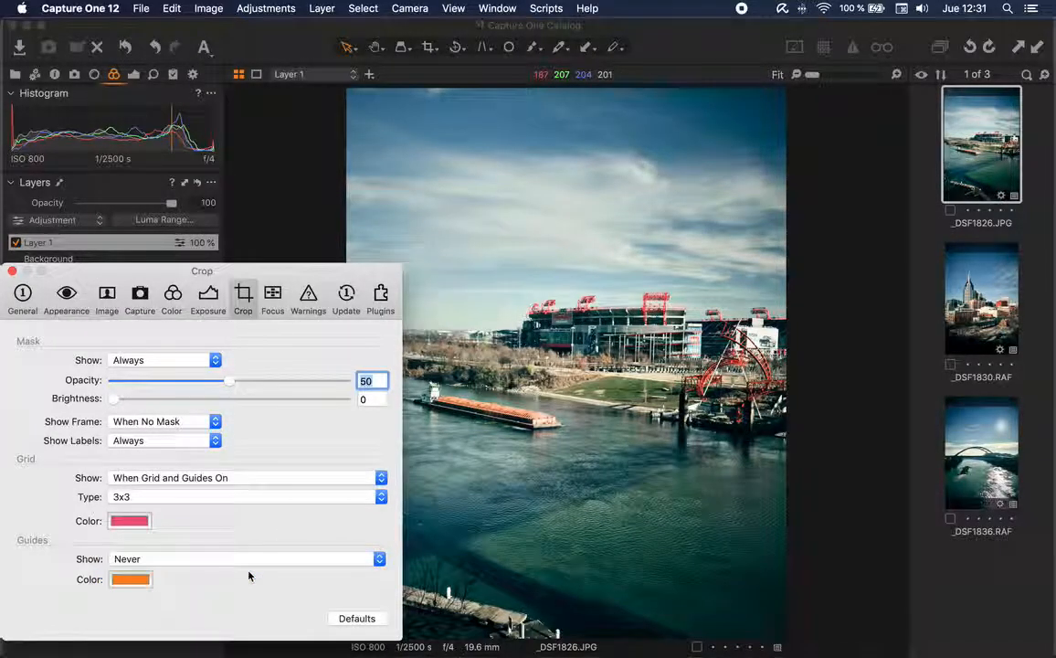
Close Preferences so the 3x3 grid overlays the stadium photo
left_click(11, 270)
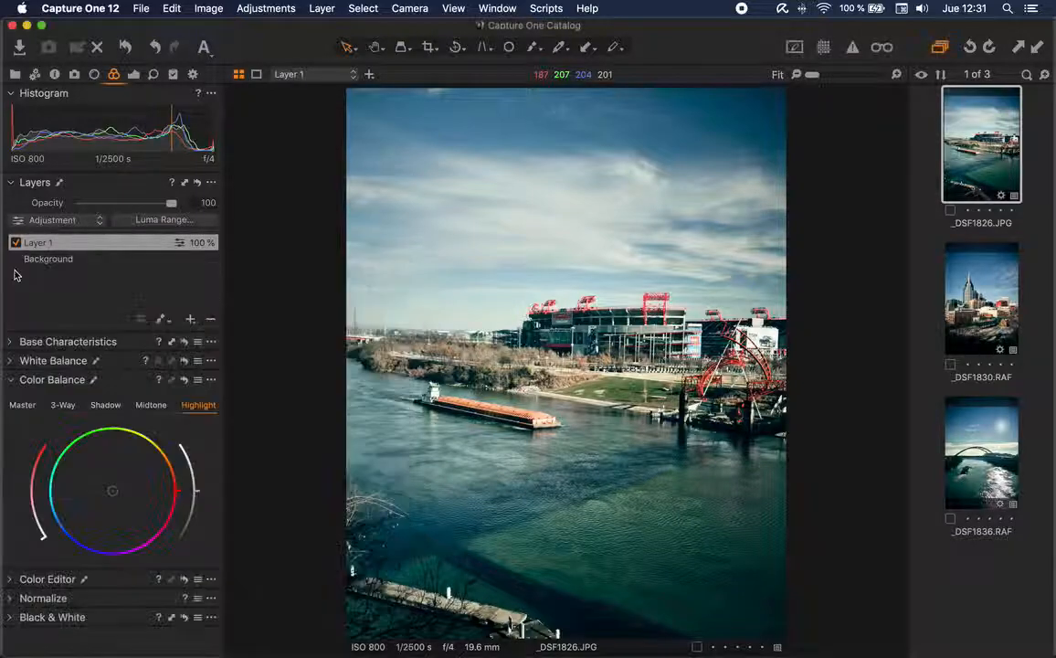
left_click(823, 48)
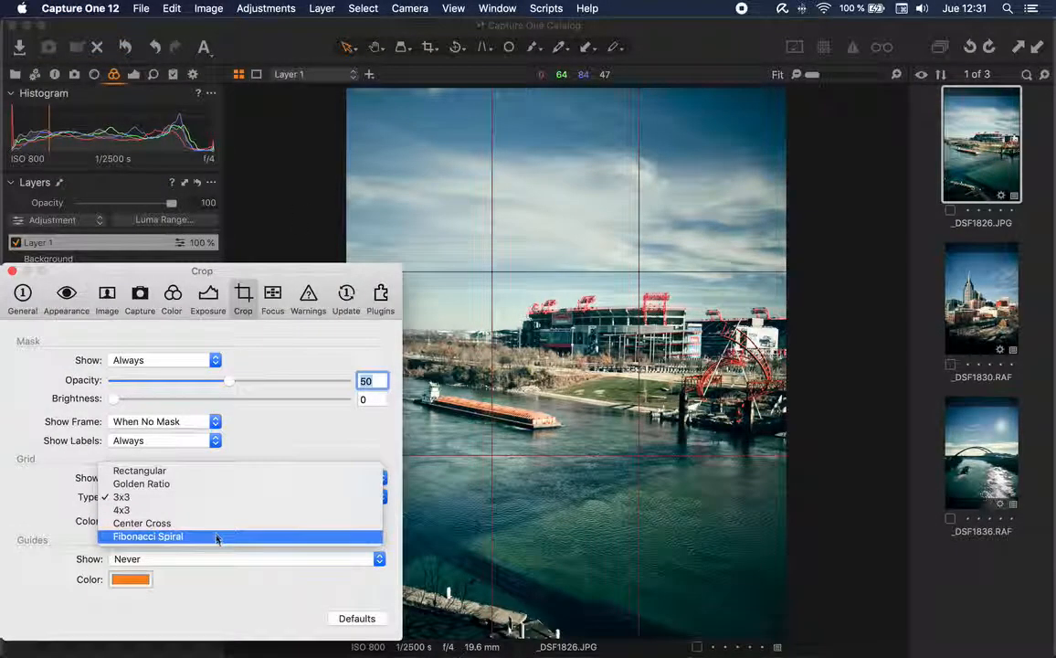
Switch the crop grid type to Fibonacci Spiral over the stadium photo
left_click(146, 537)
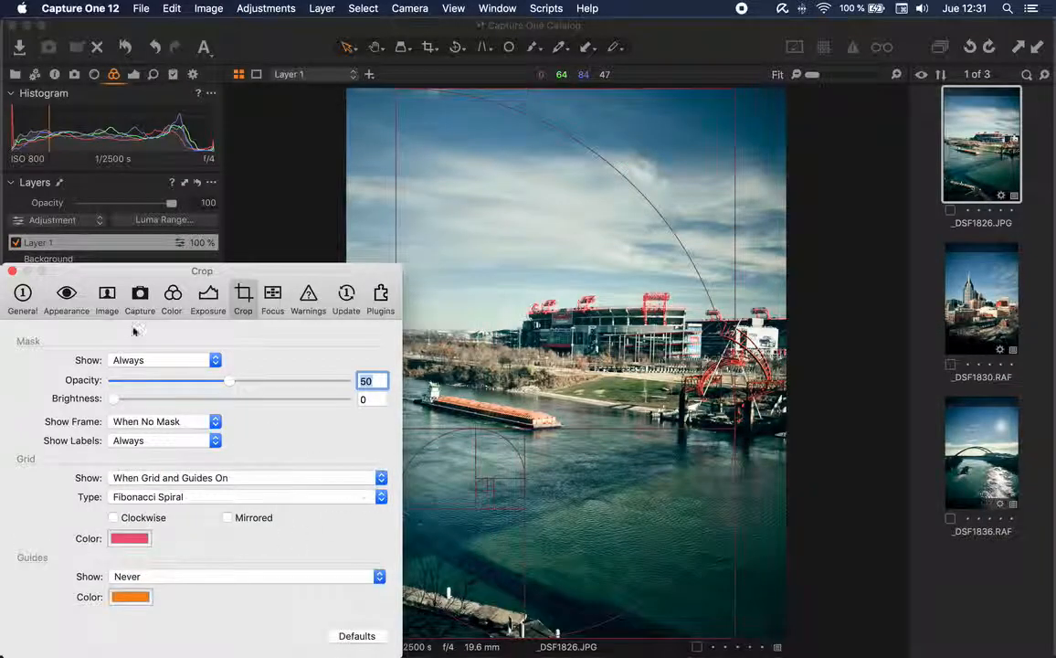